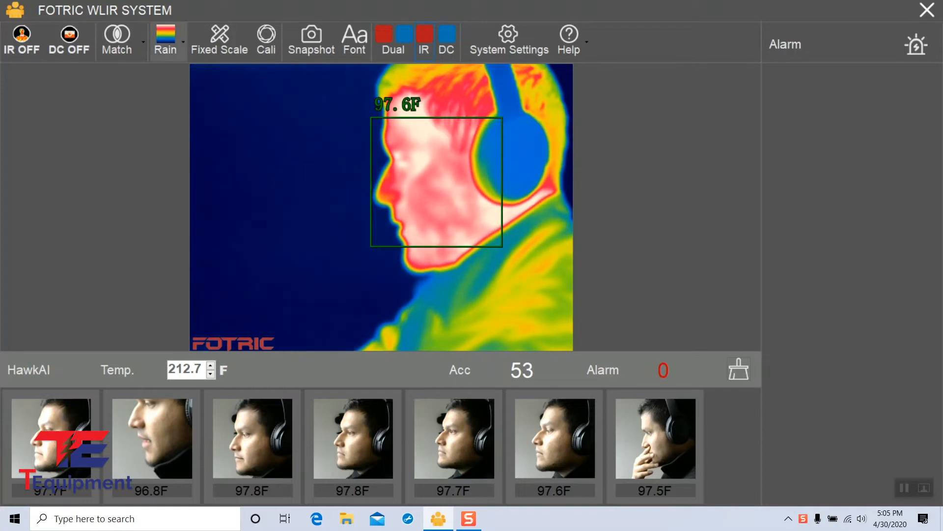
# Cycle the thermal feed through Grey, Iron and RainBow palettes, ending back on Rain
pyautogui.click(164, 36)
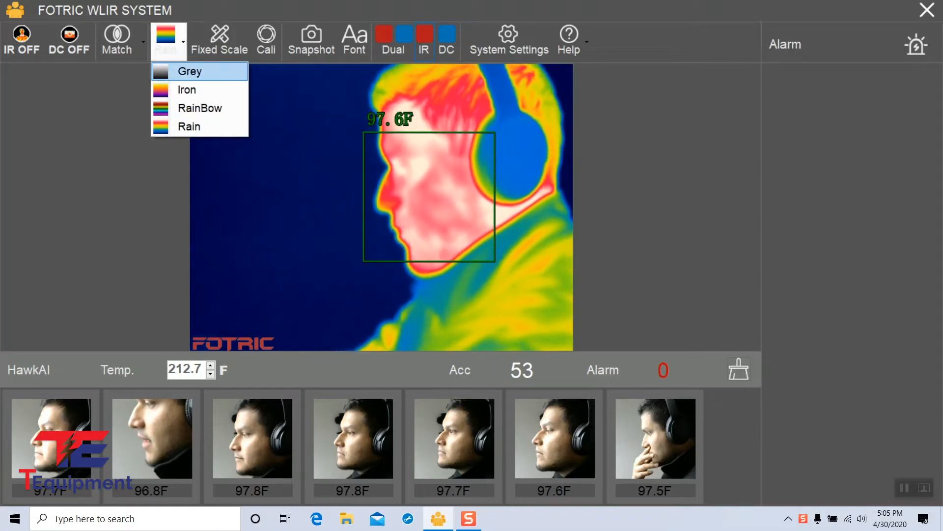
pyautogui.click(189, 71)
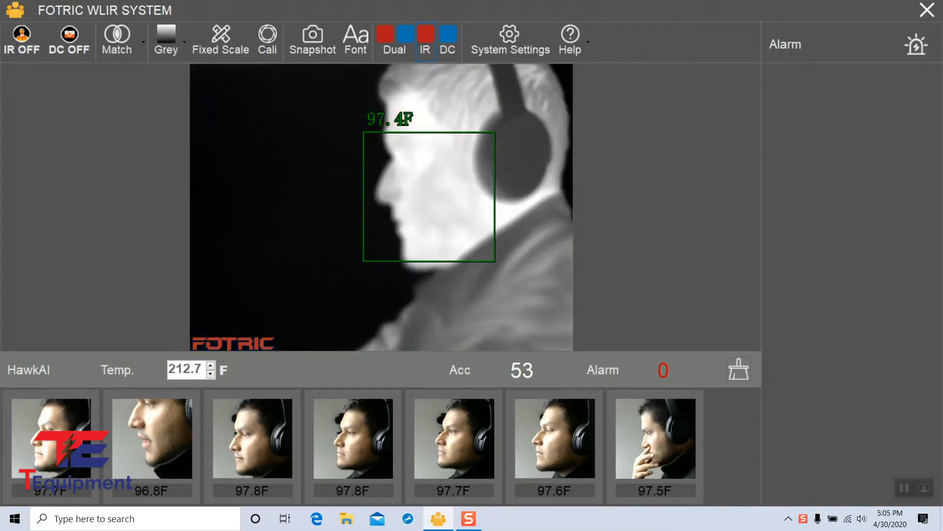
pyautogui.click(183, 43)
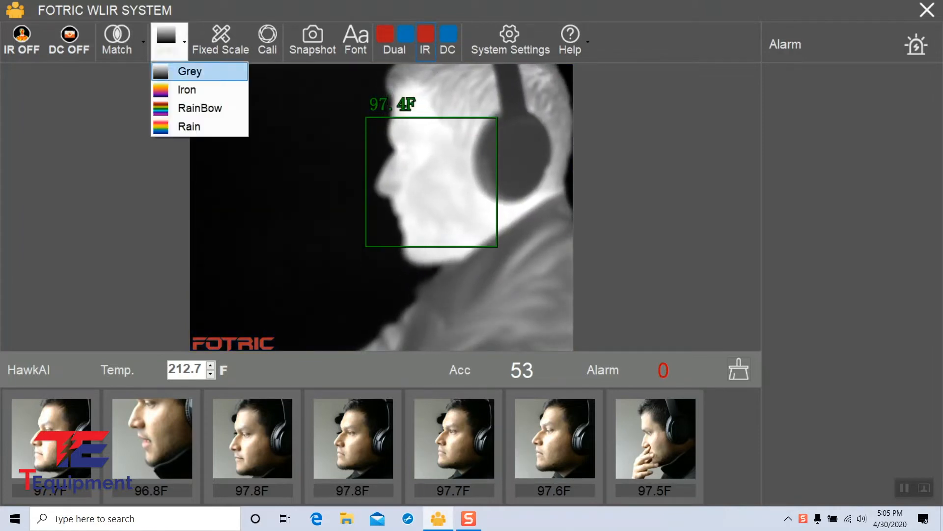
pyautogui.click(186, 90)
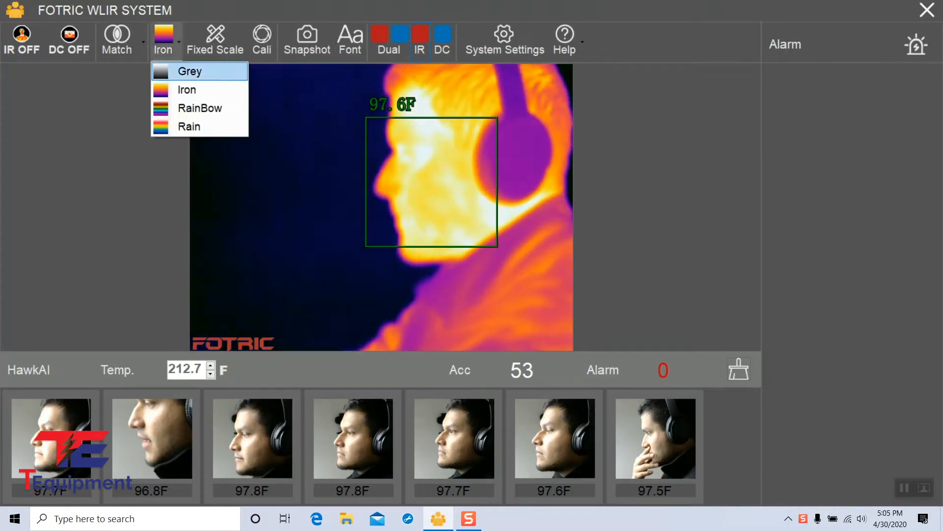
pyautogui.click(200, 108)
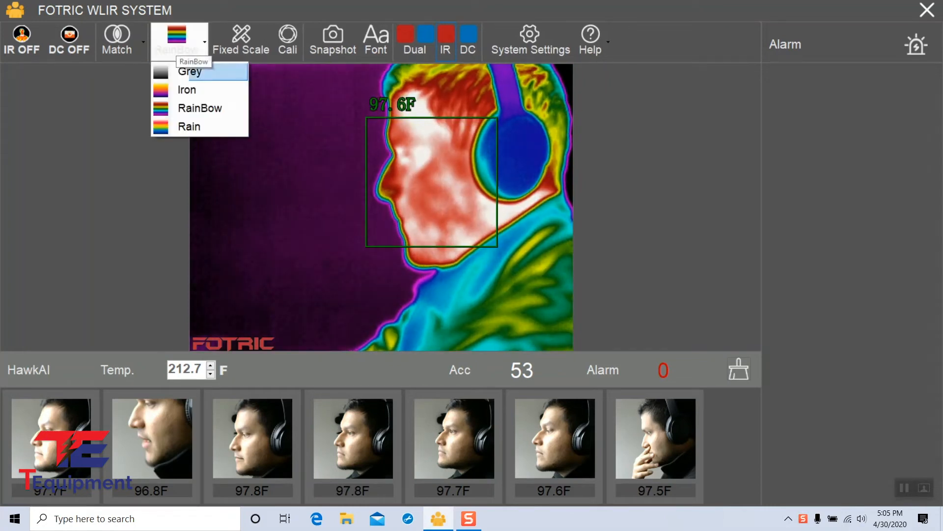
pyautogui.click(188, 126)
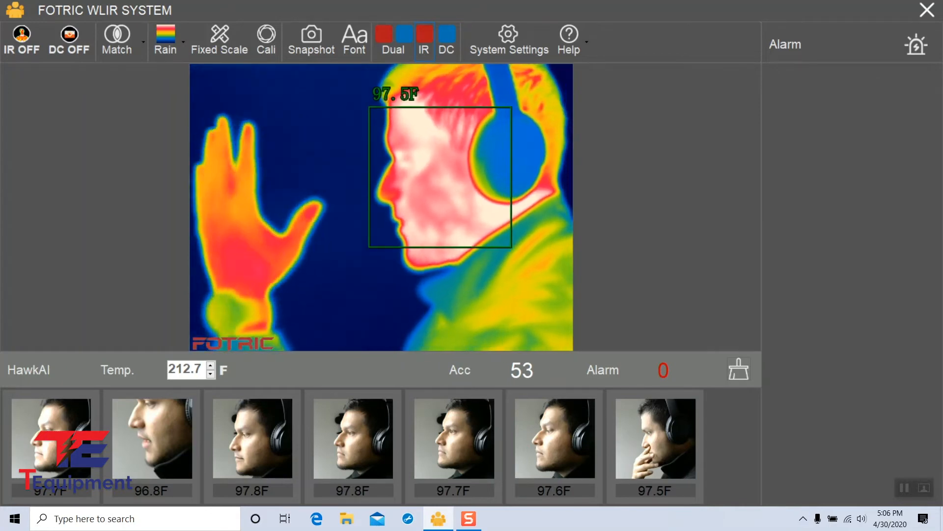
# Run the palettes again in order Iron, RainBow, Grey, then return to Rain
pyautogui.click(164, 41)
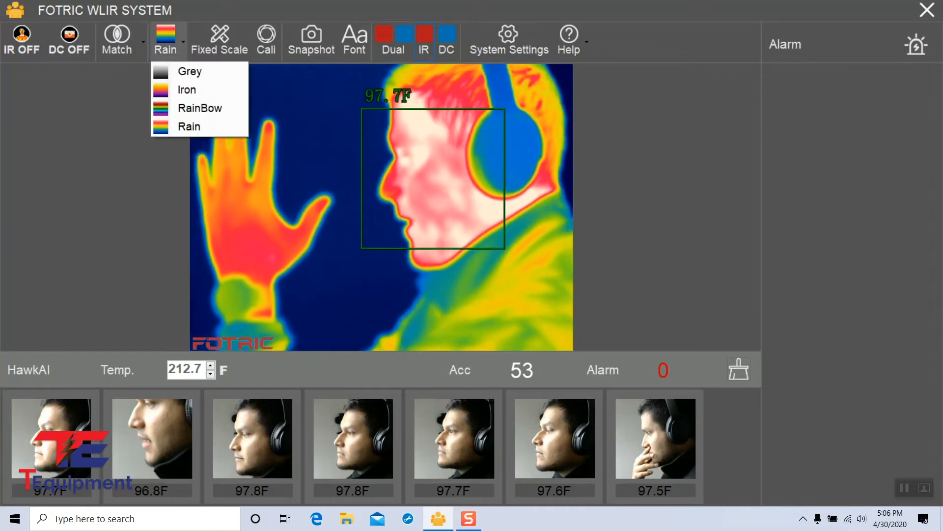
pyautogui.click(186, 89)
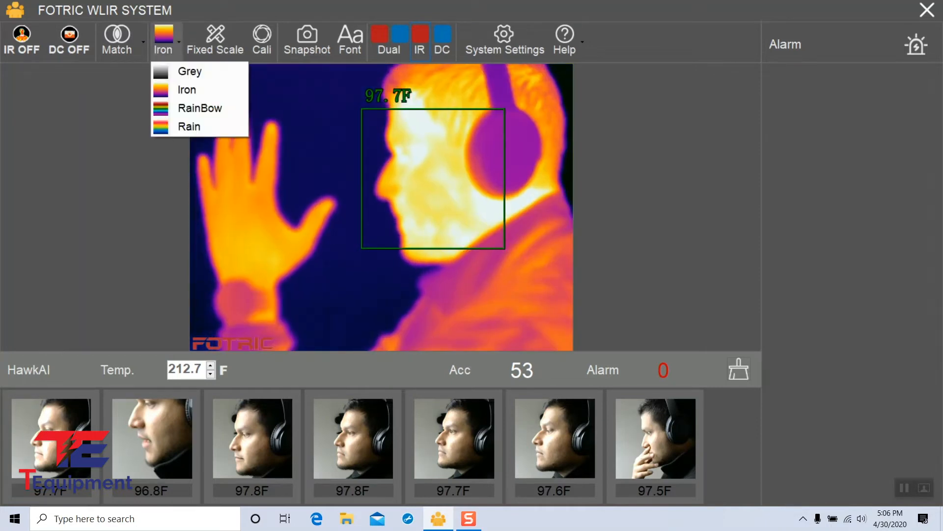
pyautogui.click(199, 108)
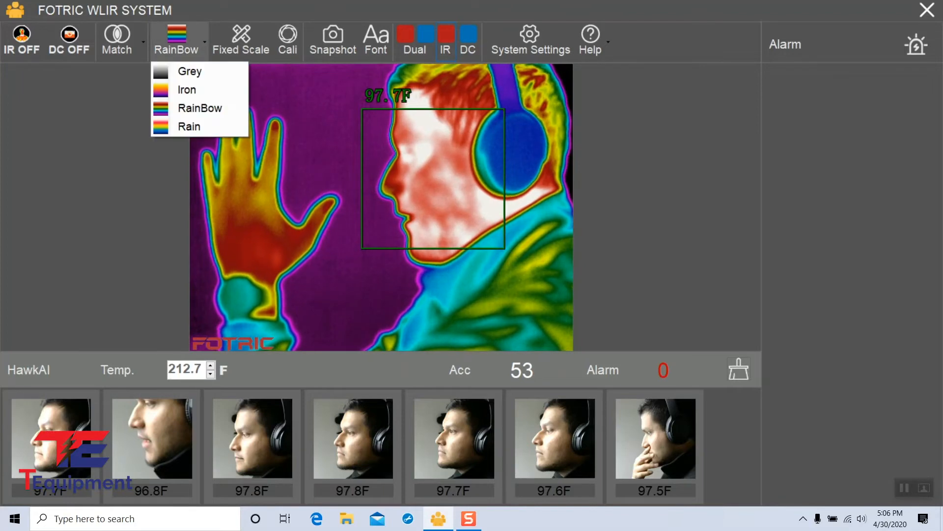
pyautogui.click(189, 70)
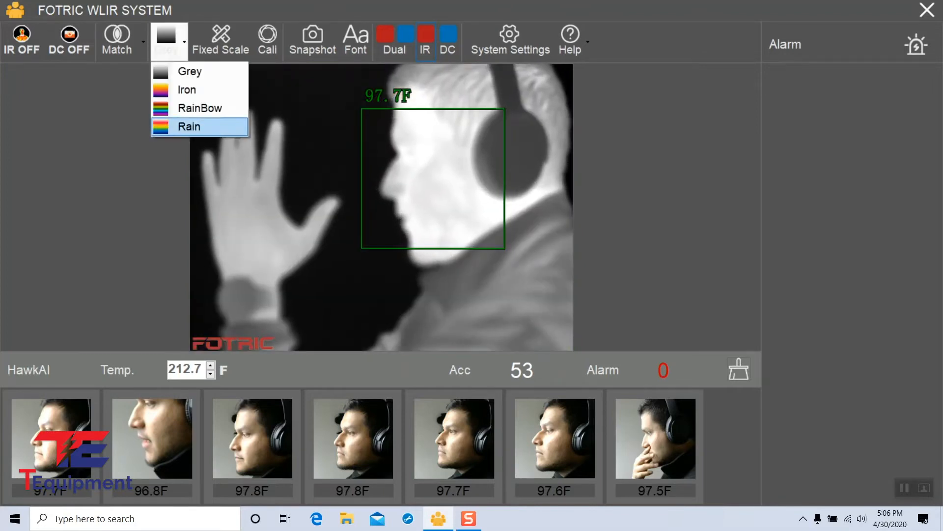
pyautogui.click(189, 126)
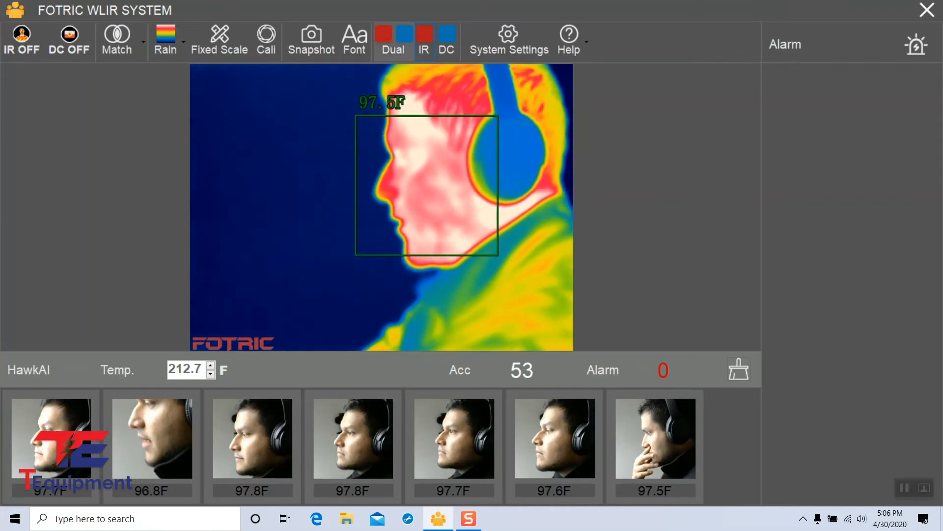
# Show thermal and visible feeds side by side, try Grey then Rain, and return to thermal-only view
pyautogui.click(392, 41)
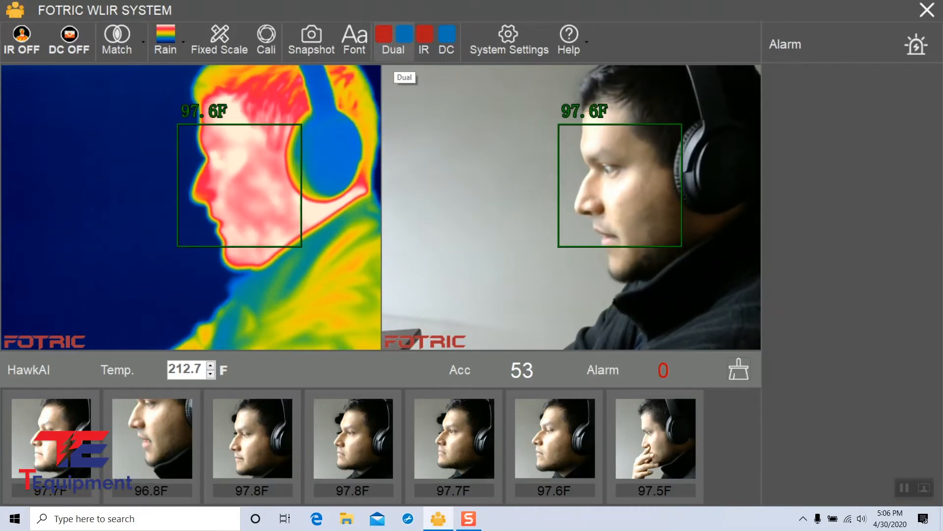
pyautogui.click(164, 41)
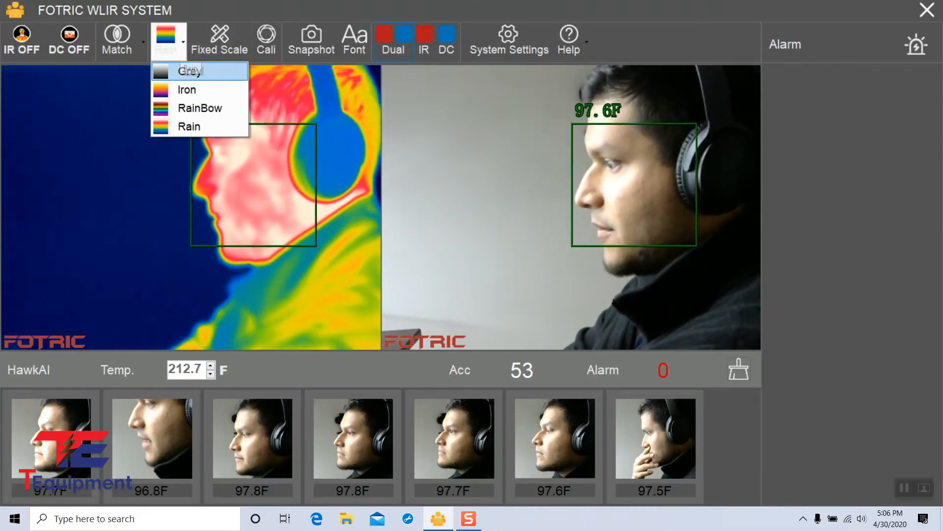
pyautogui.click(189, 71)
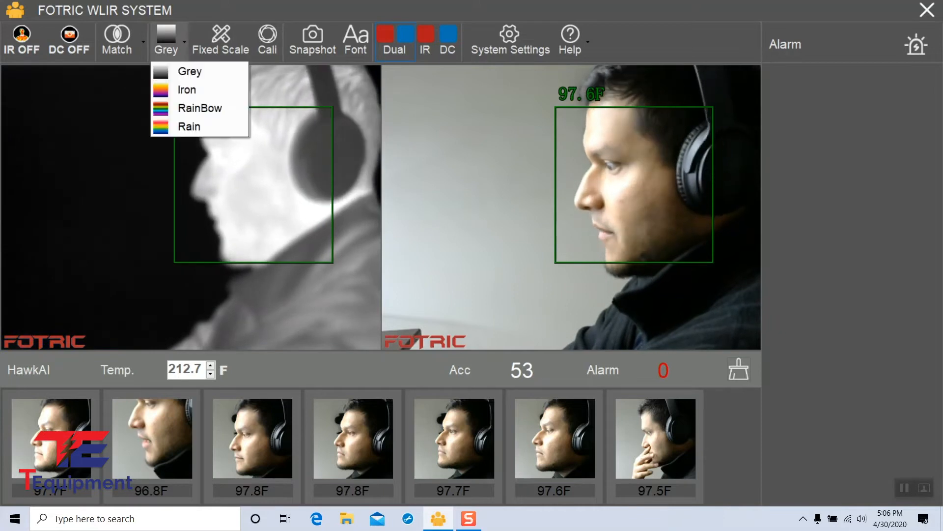
pyautogui.click(188, 127)
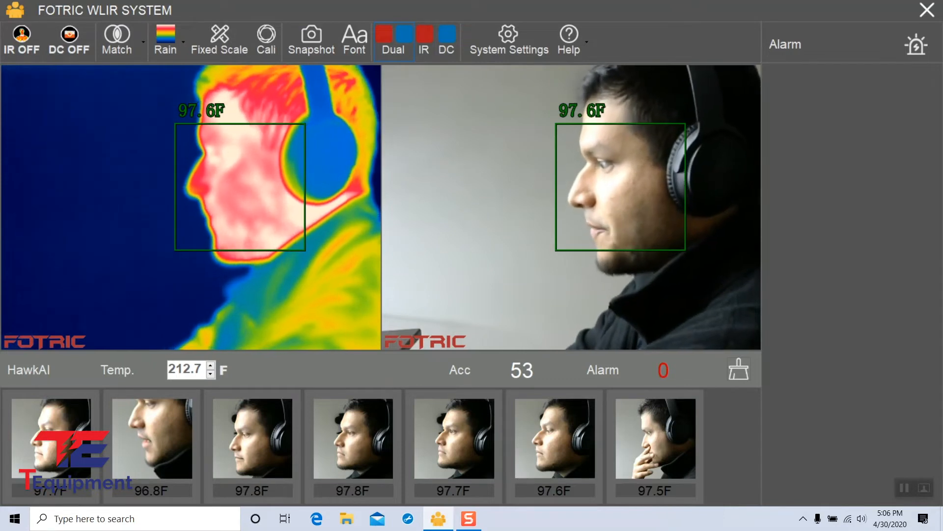
pyautogui.click(423, 42)
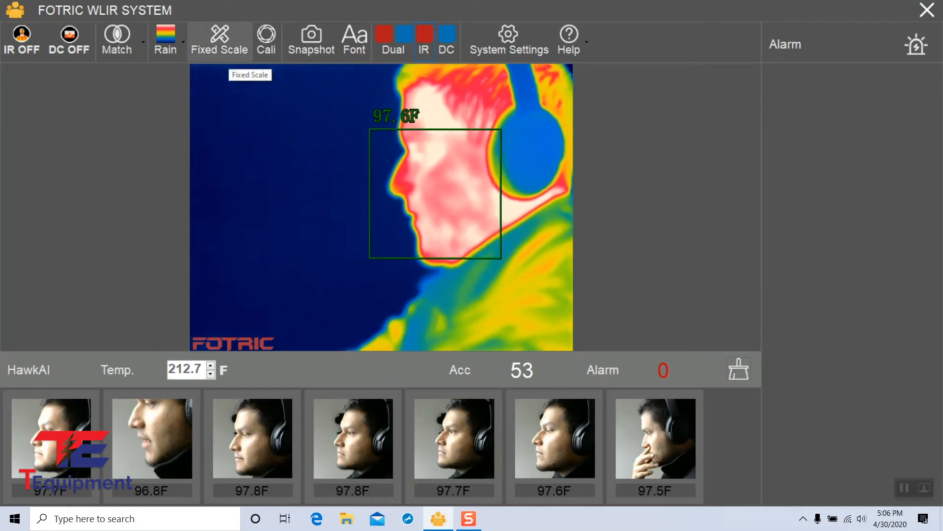
# Cycle the temperature scale through Auto and Smart back to Fixed with 97.2°F–75.6°F limits
pyautogui.click(218, 42)
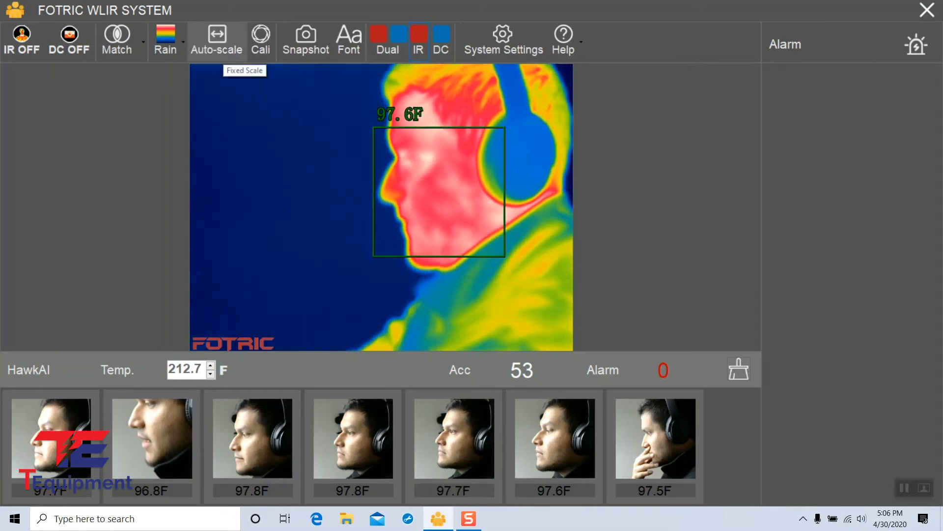
pyautogui.click(217, 41)
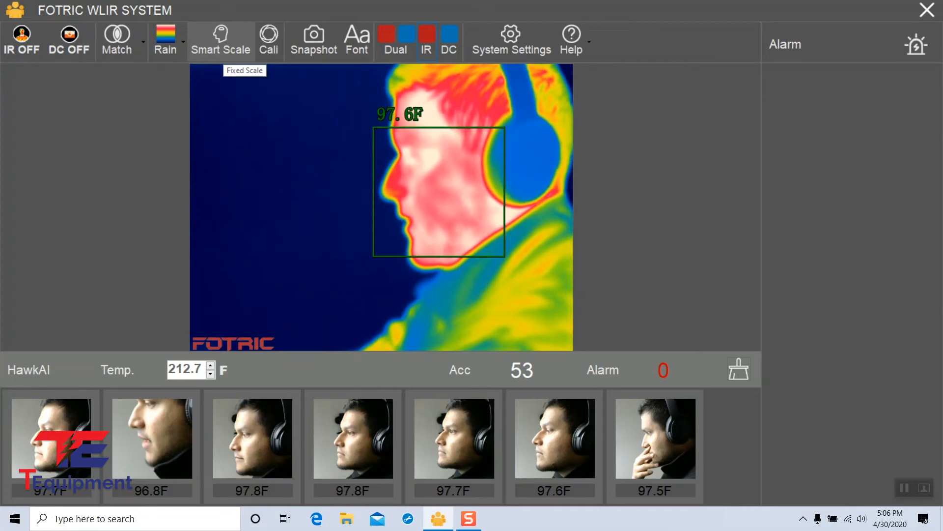
pyautogui.click(220, 41)
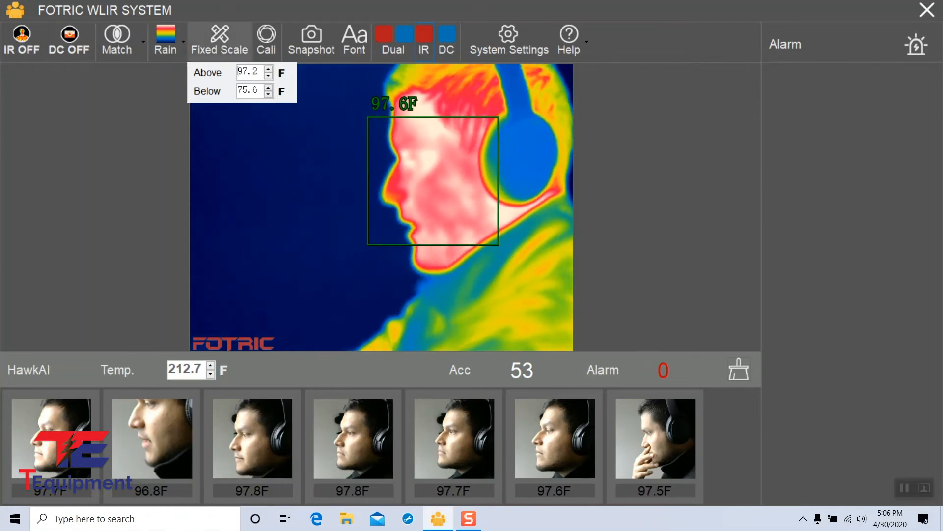
# Move the temperature scale off Fixed to Smart scaling, dropping the 97.2°F–75.6°F bounds
pyautogui.click(218, 42)
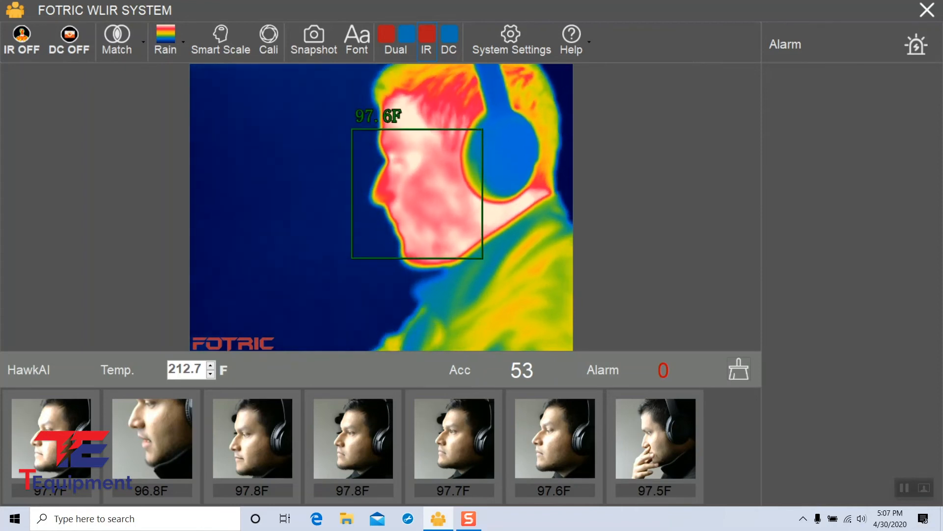
pyautogui.moveTo(268, 42)
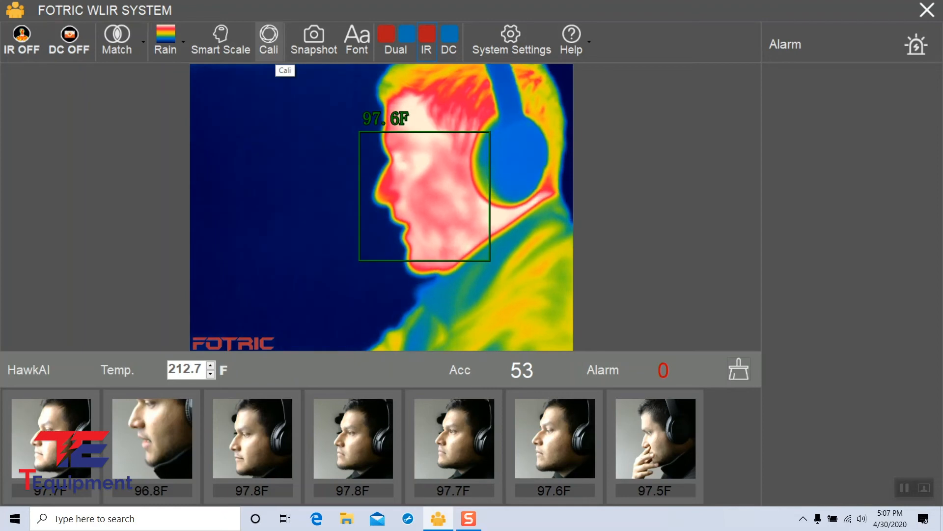